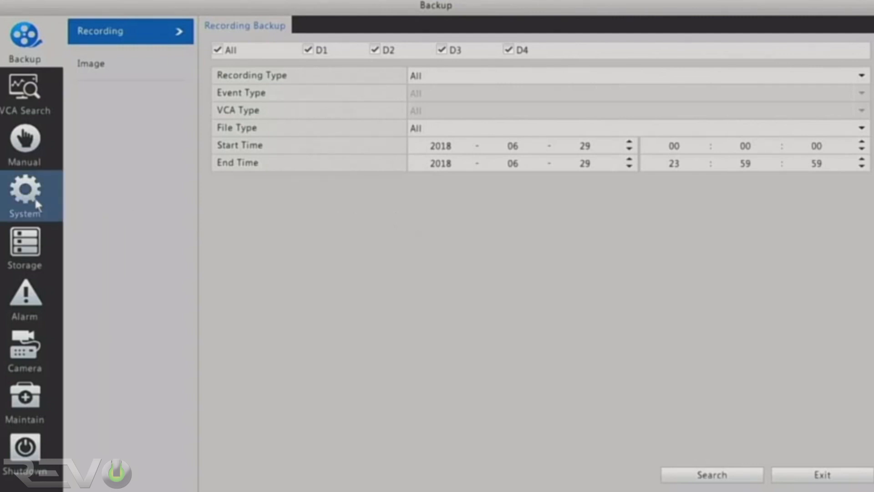
Bring up the System network TCP/IP settings from the left bar.
left_click(25, 189)
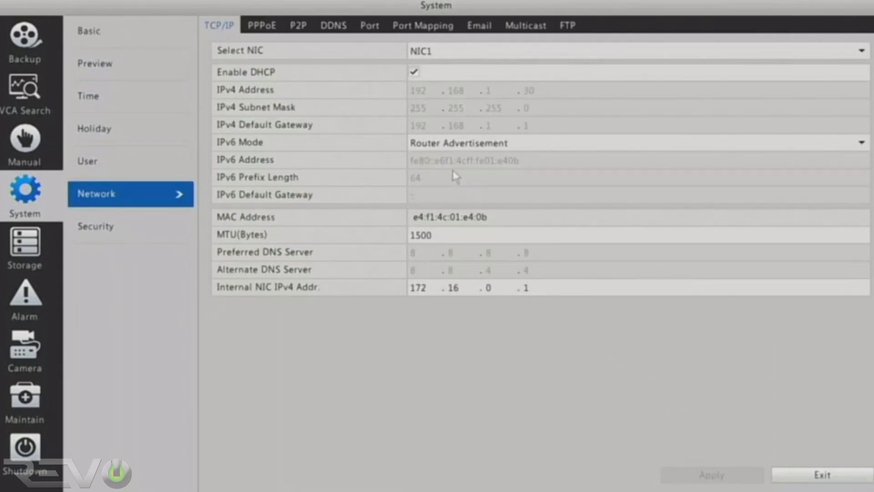
Enable DHCP so the NVR gets address 192.168.1.30 automatically, and apply it.
left_click(413, 72)
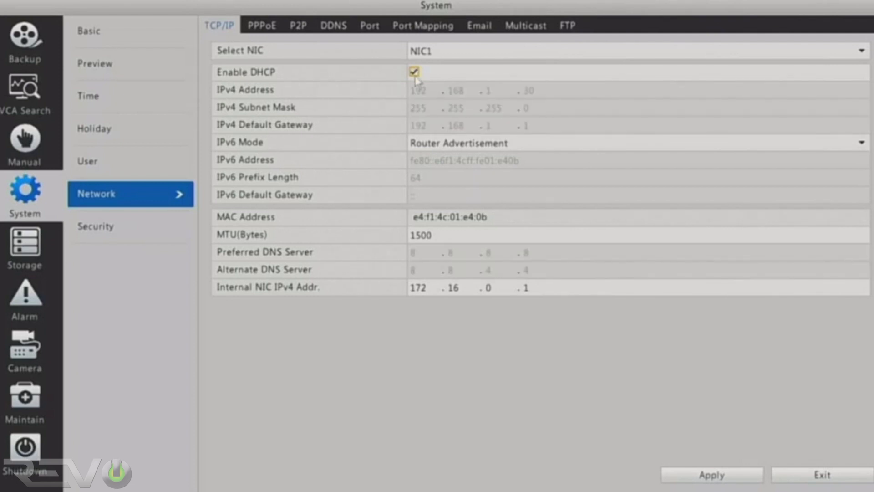
mouse_move(701, 476)
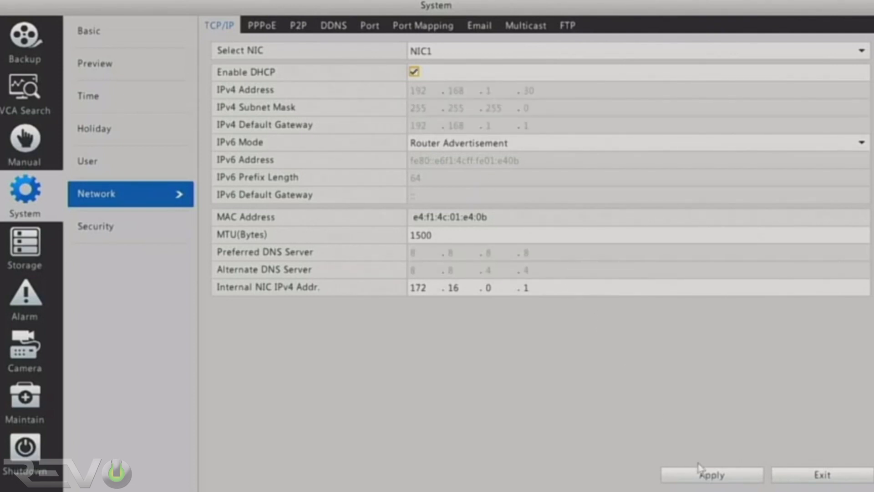
left_click(413, 71)
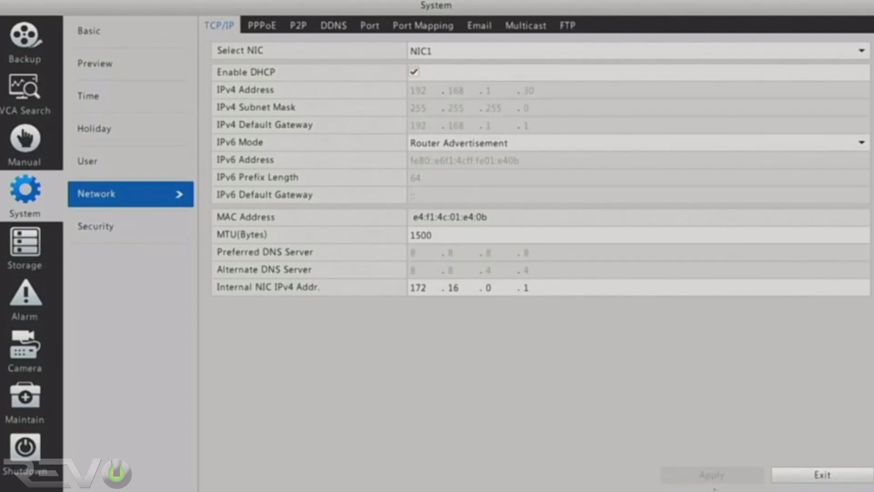
left_click(89, 31)
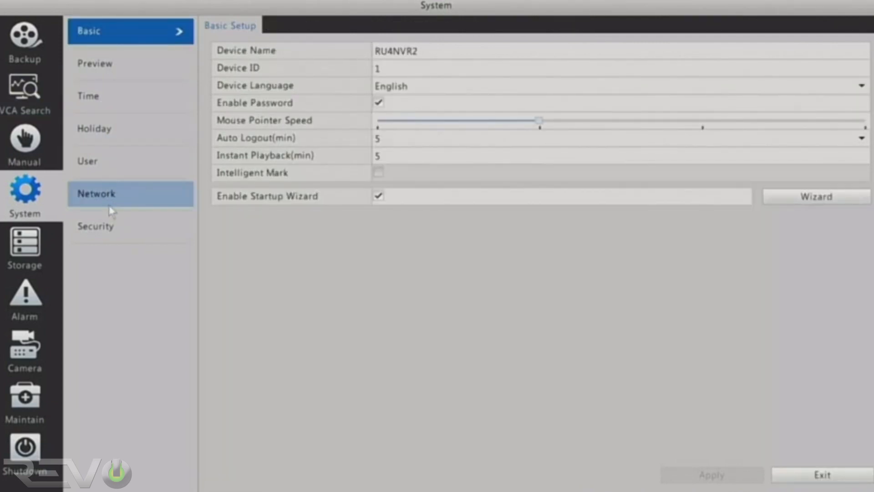
left_click(103, 193)
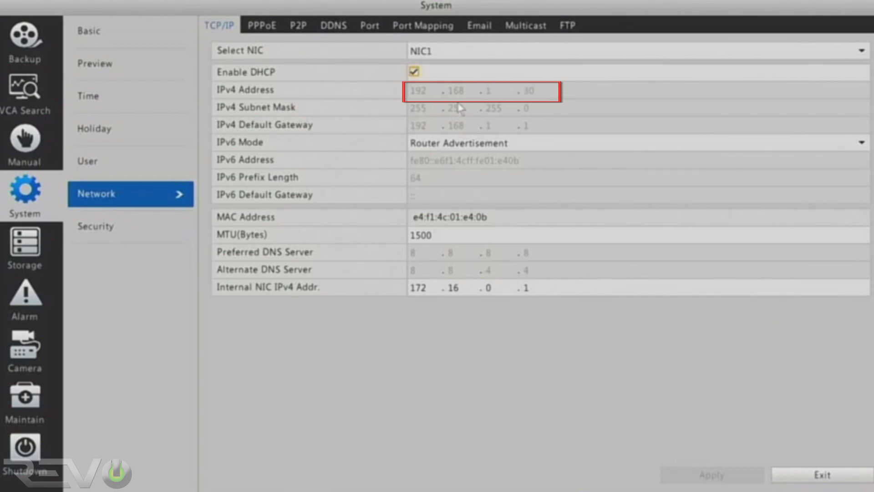
mouse_move(515, 98)
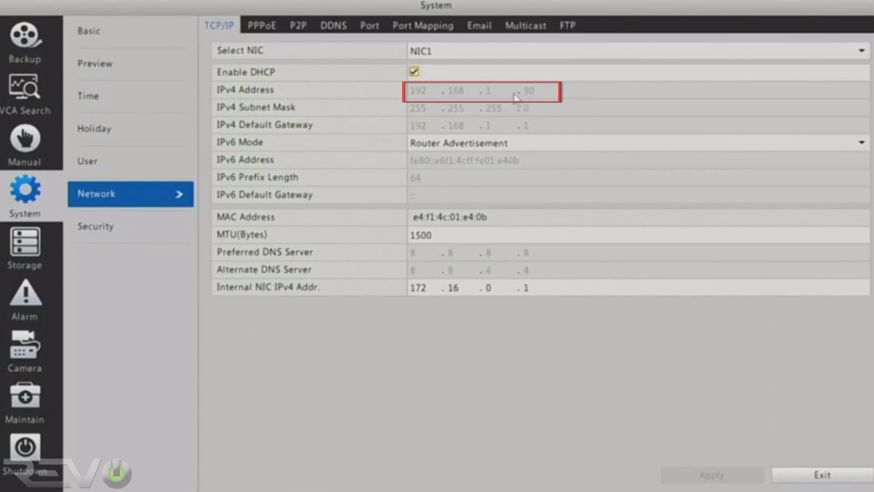
left_click(711, 474)
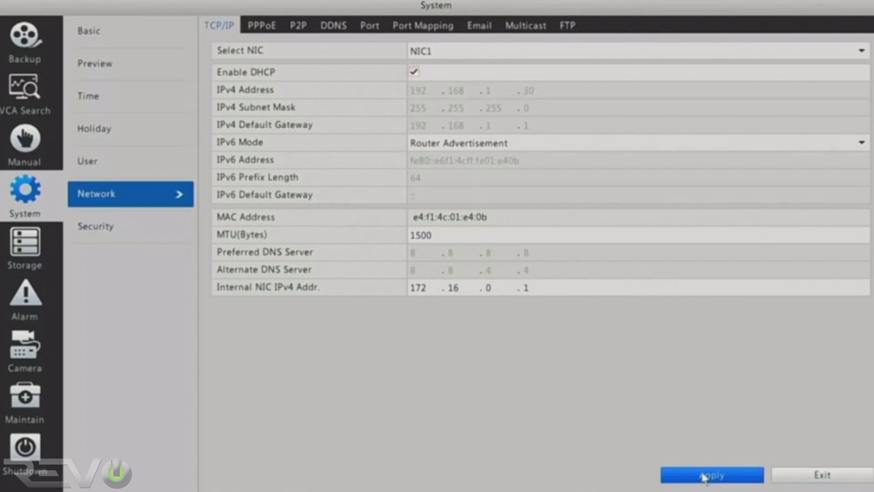
left_click(712, 474)
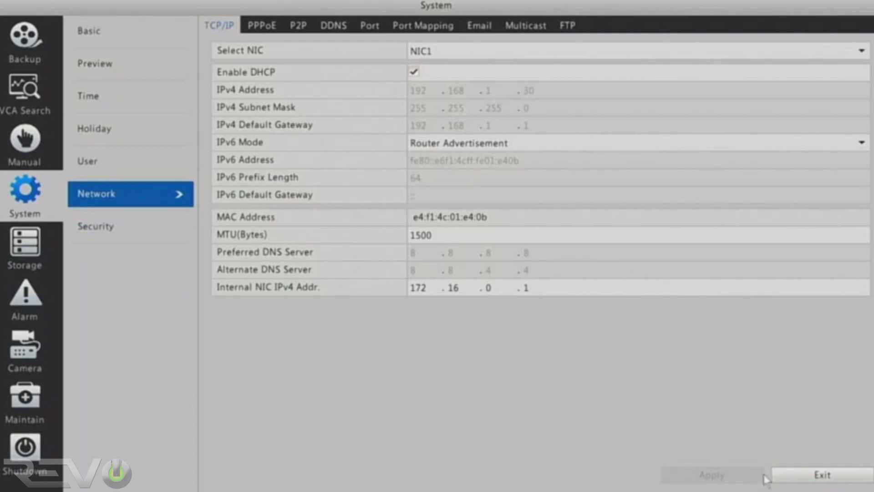
mouse_move(372, 26)
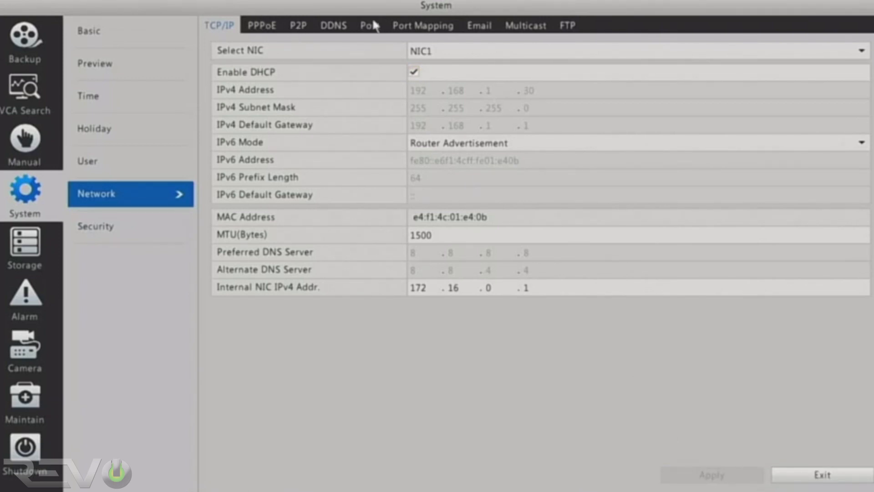
Review the Port settings with HTTP port 80, then return to System Basic Setup.
left_click(368, 25)
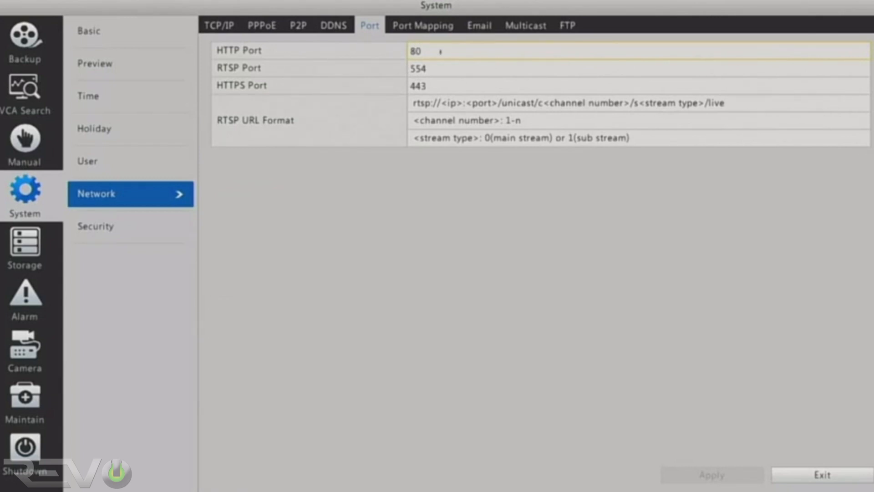
left_click(415, 50)
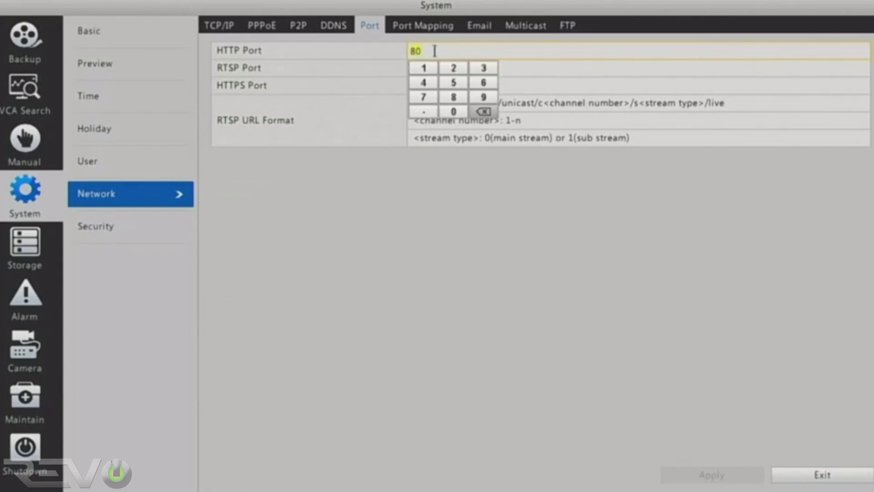
left_click(88, 31)
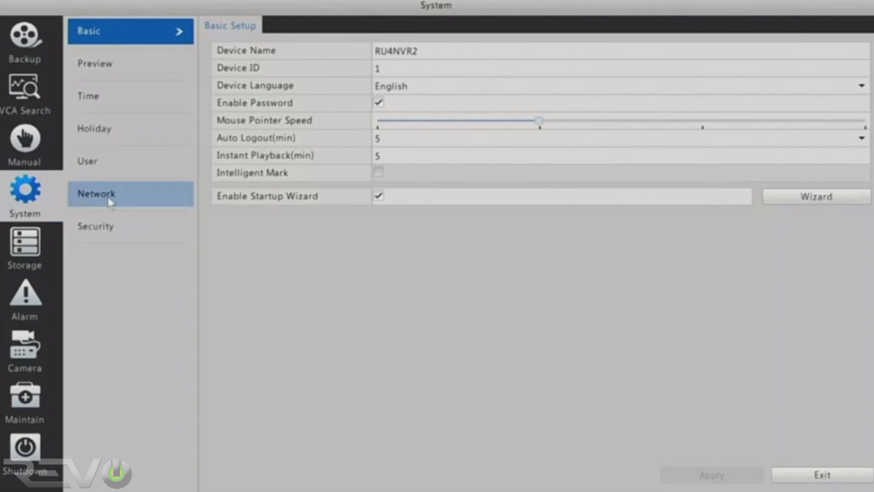
mouse_move(128, 202)
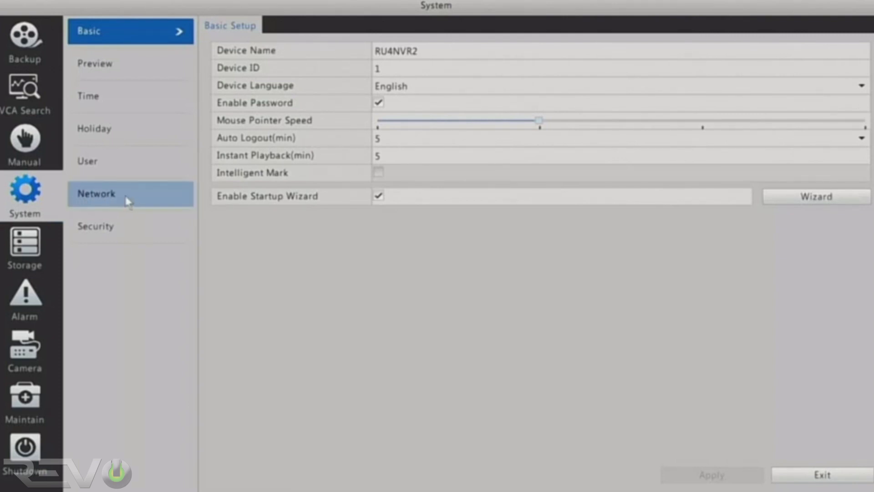
Return to Network and show the P2P page with device status offline.
left_click(103, 193)
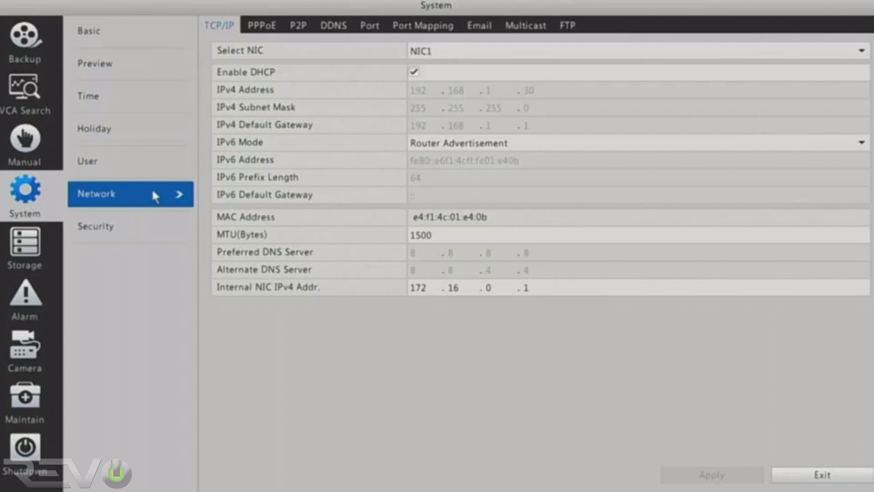
mouse_move(259, 135)
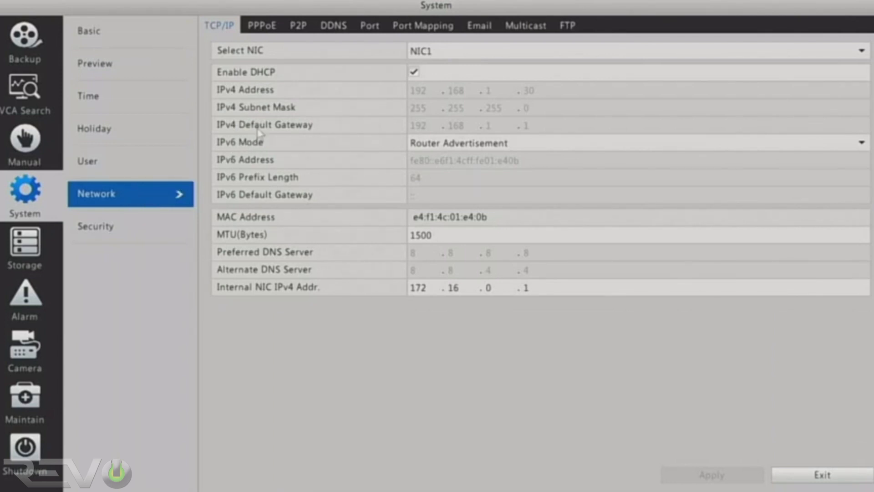
mouse_move(306, 49)
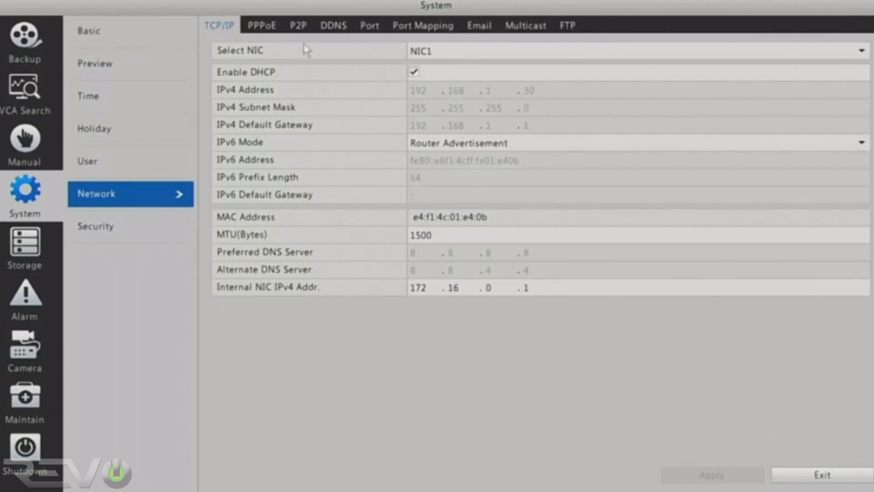
left_click(298, 26)
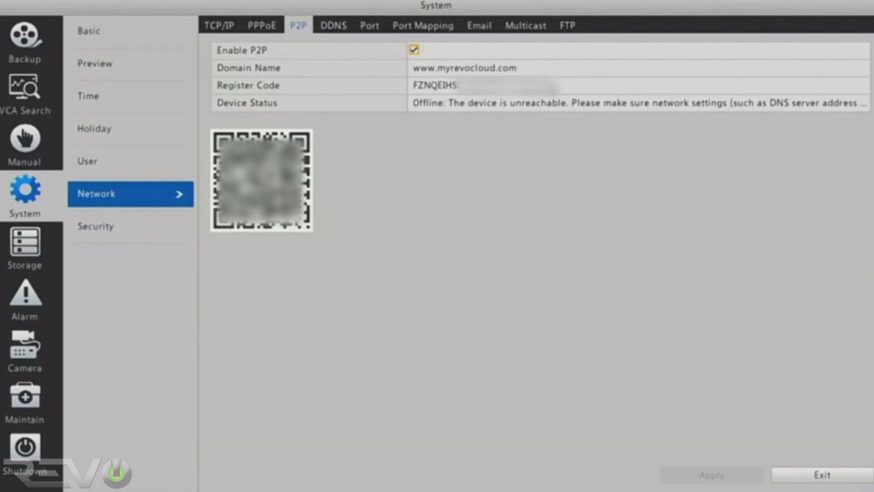
mouse_move(685, 406)
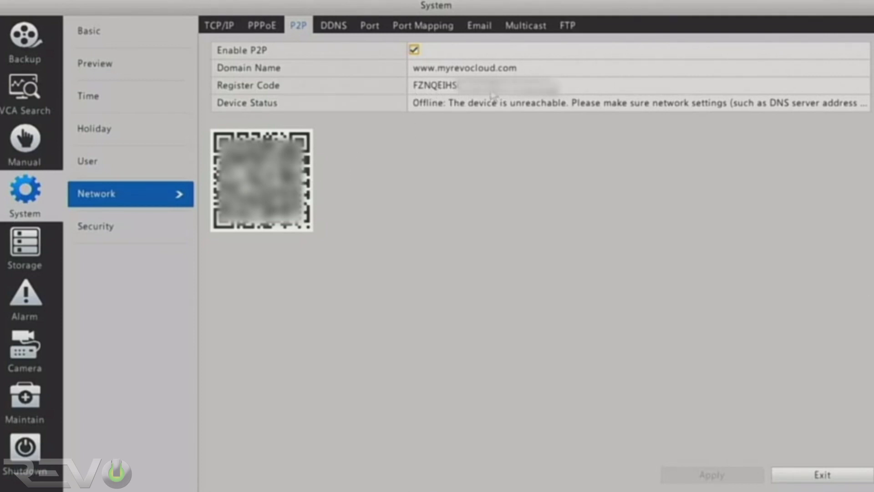
mouse_move(603, 364)
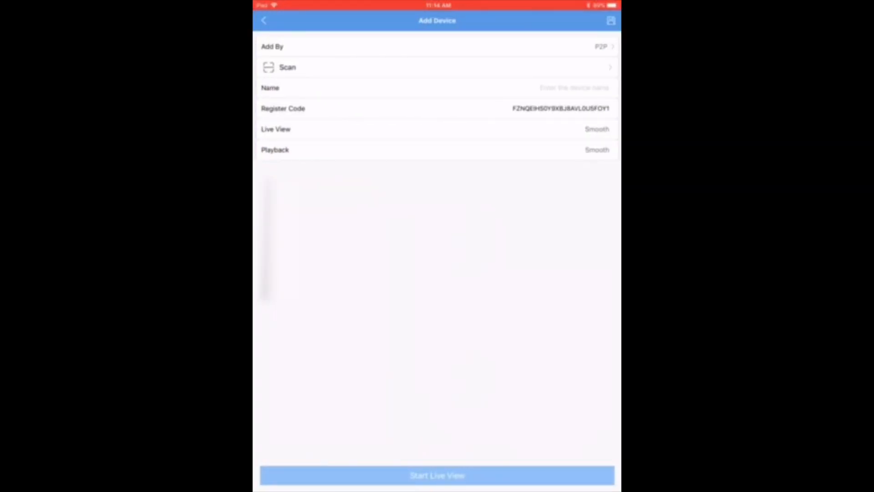
type("m")
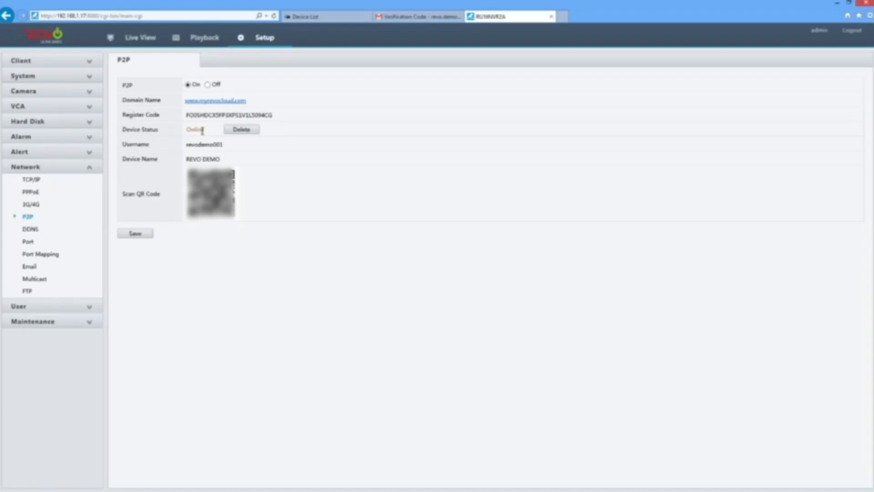
mouse_move(265, 175)
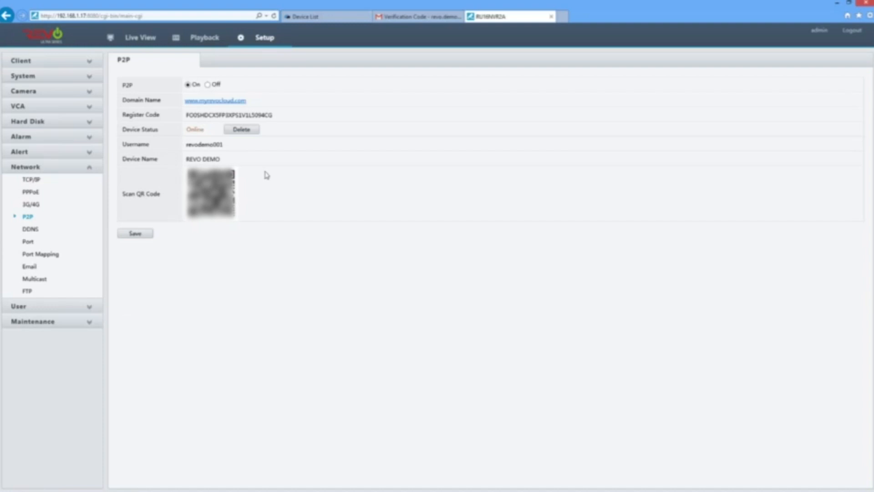